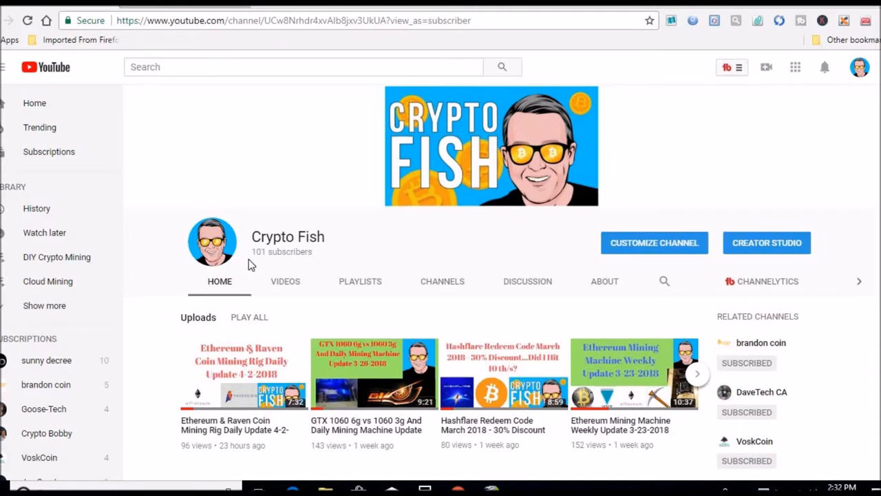
mouse_move(273, 253)
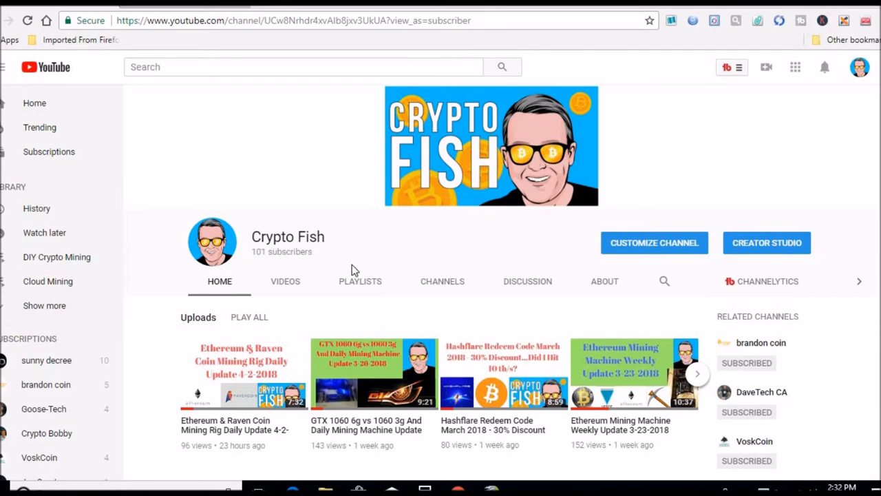
mouse_move(396, 399)
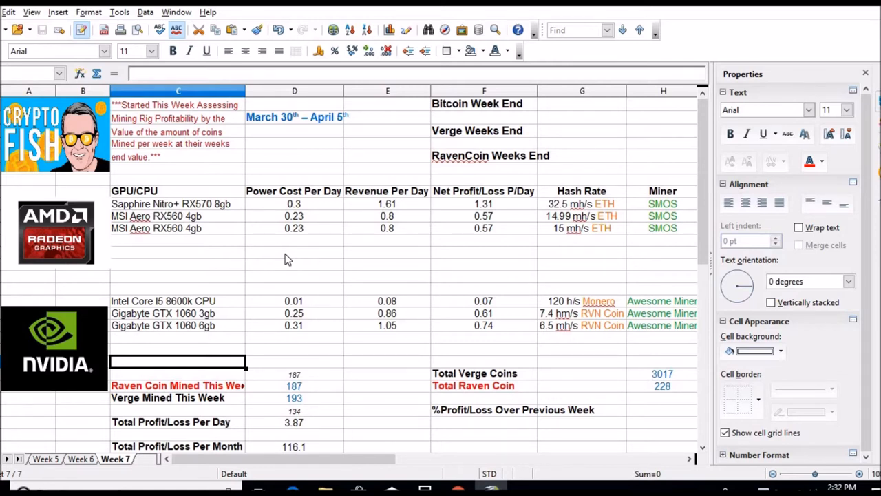
mouse_move(184, 165)
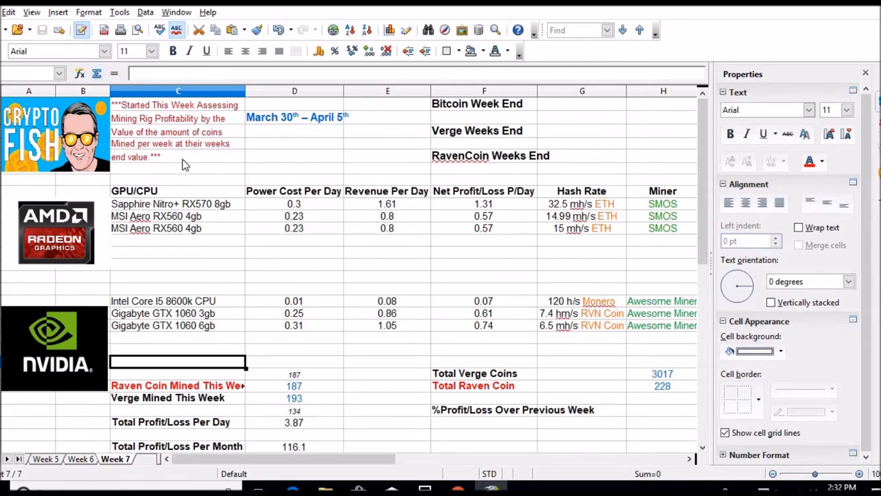
mouse_move(132, 113)
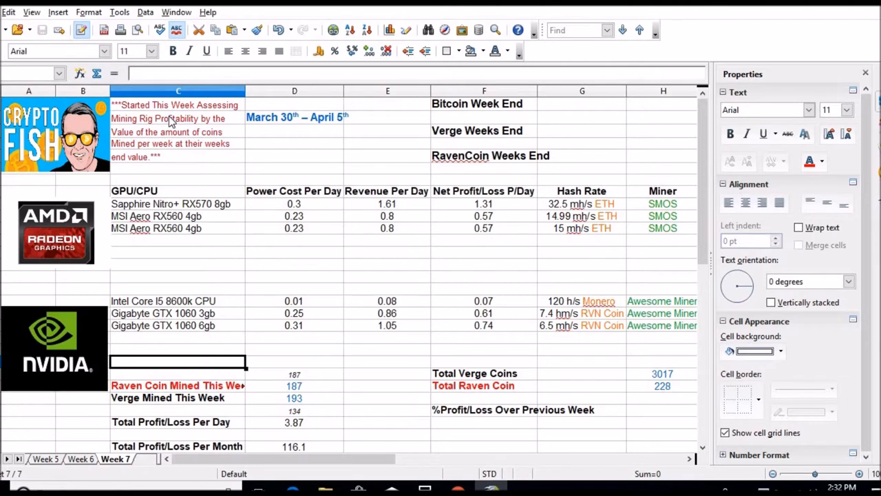
mouse_move(341, 162)
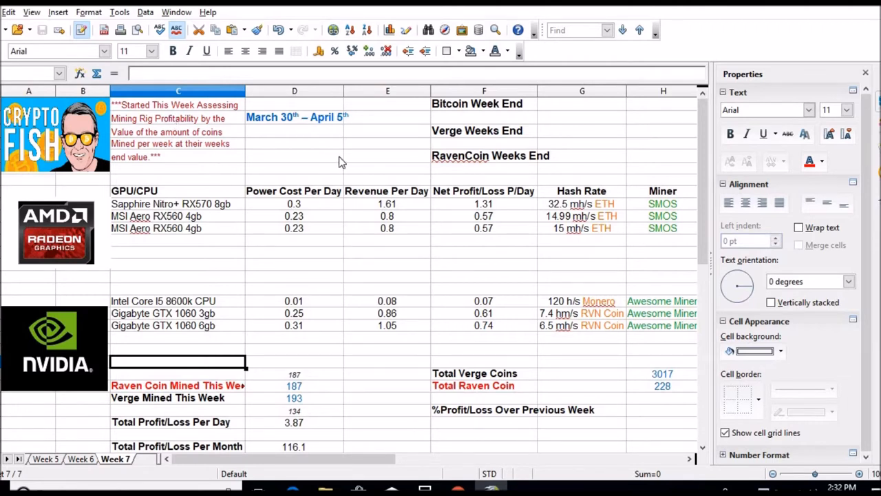
mouse_move(343, 360)
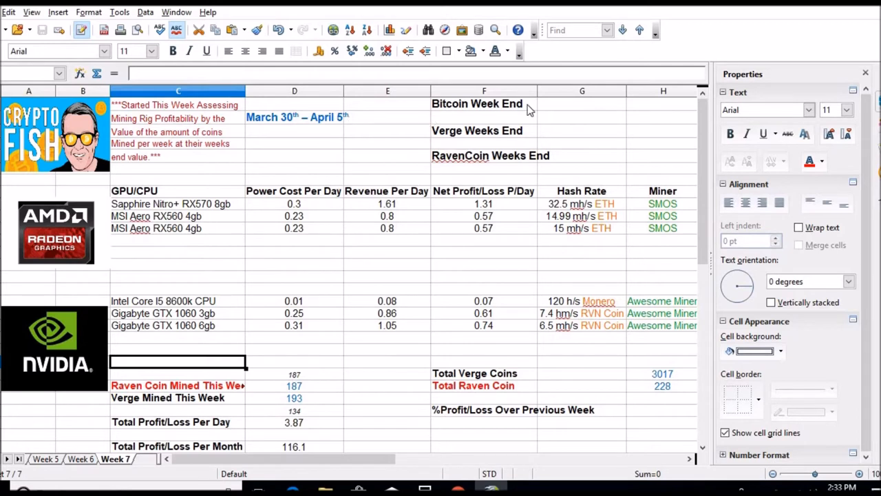
mouse_move(585, 107)
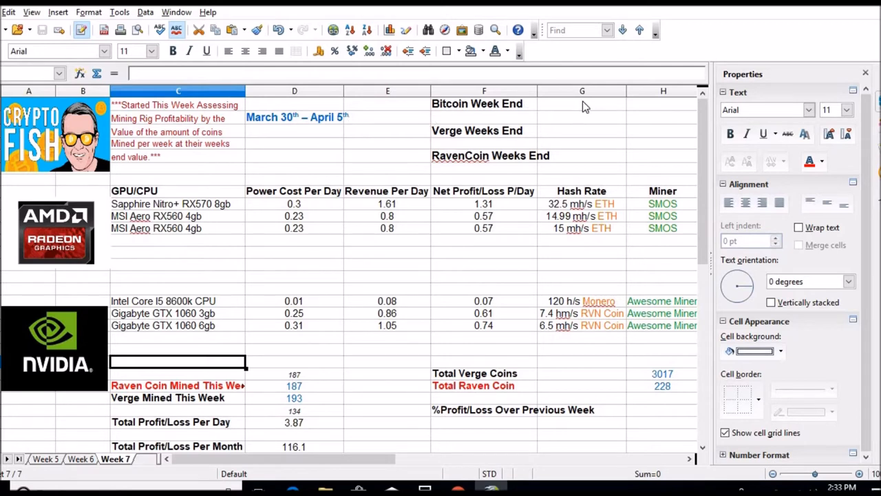
mouse_move(589, 162)
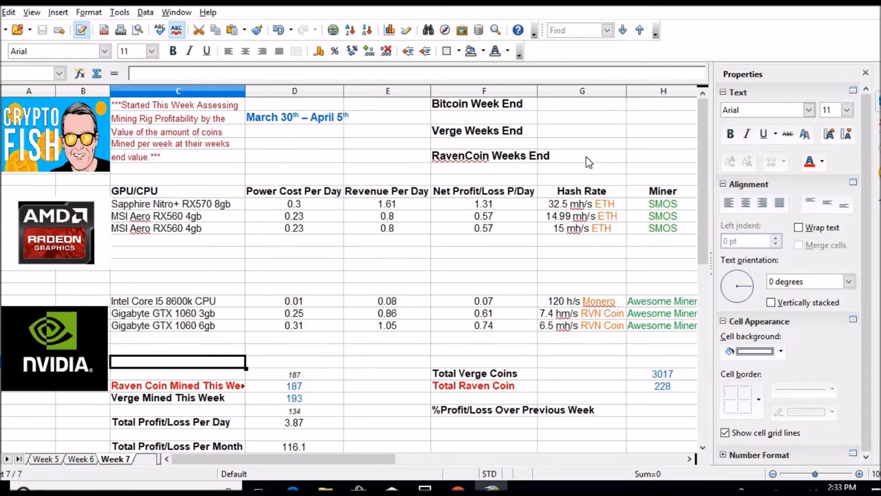
mouse_move(515, 160)
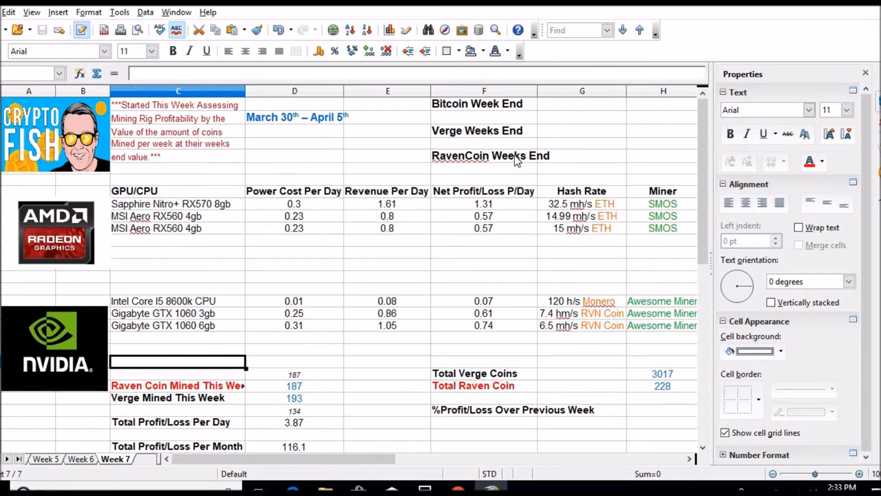
mouse_move(396, 245)
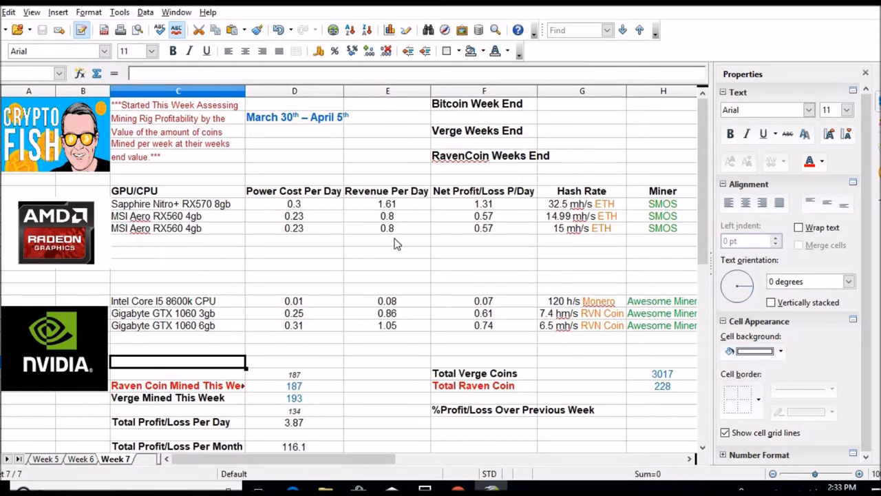
mouse_move(278, 382)
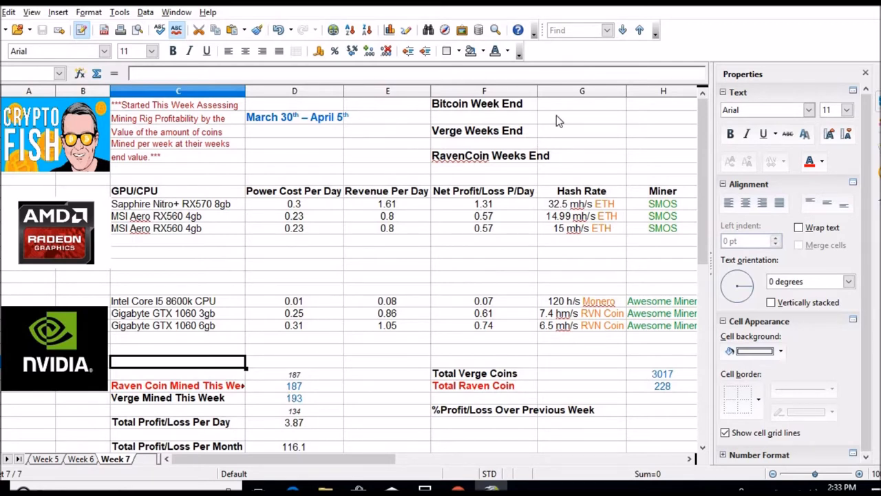
mouse_move(565, 141)
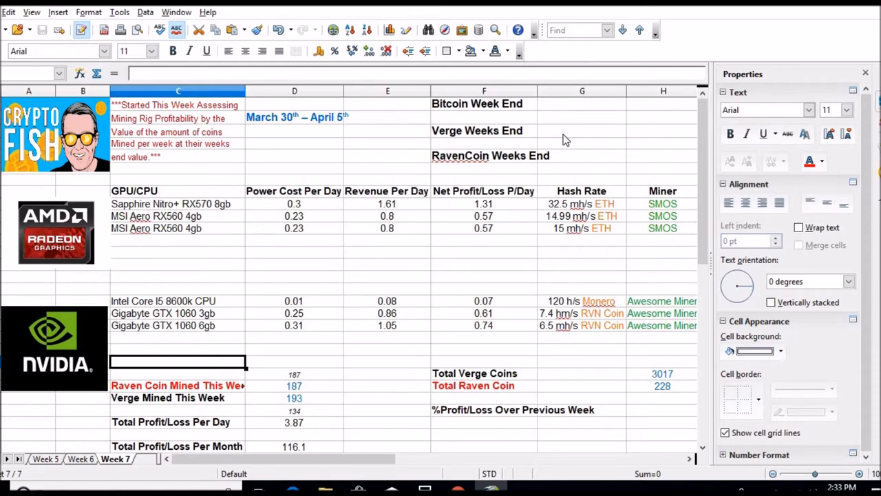
mouse_move(388, 363)
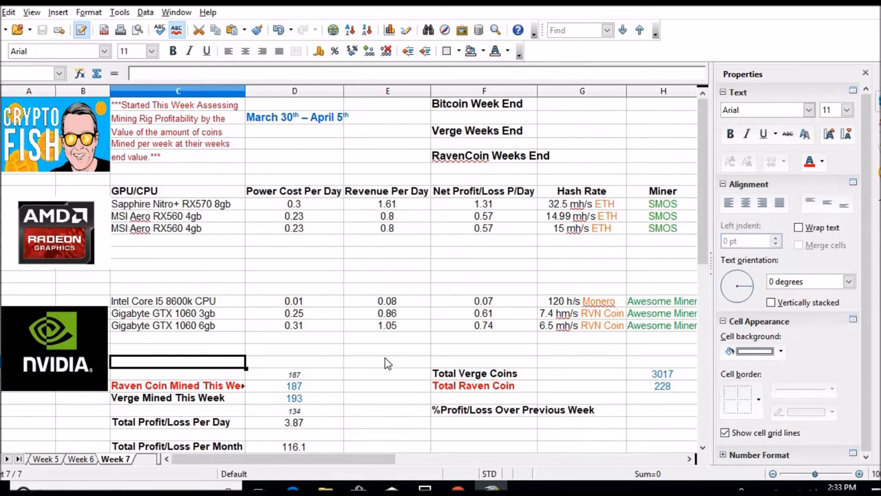
mouse_move(372, 356)
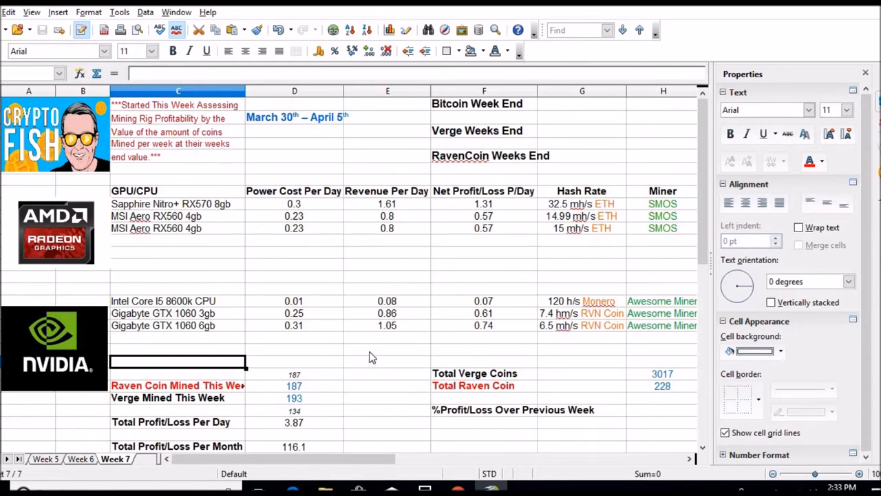
mouse_move(377, 344)
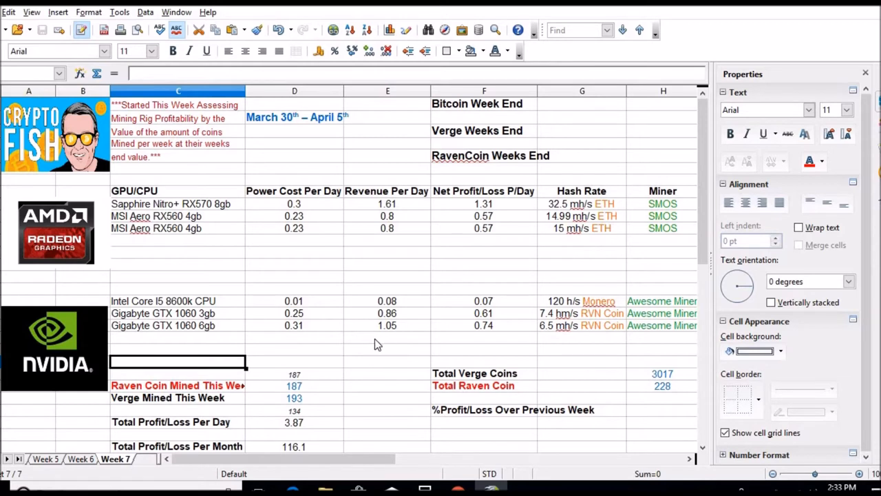
mouse_move(388, 342)
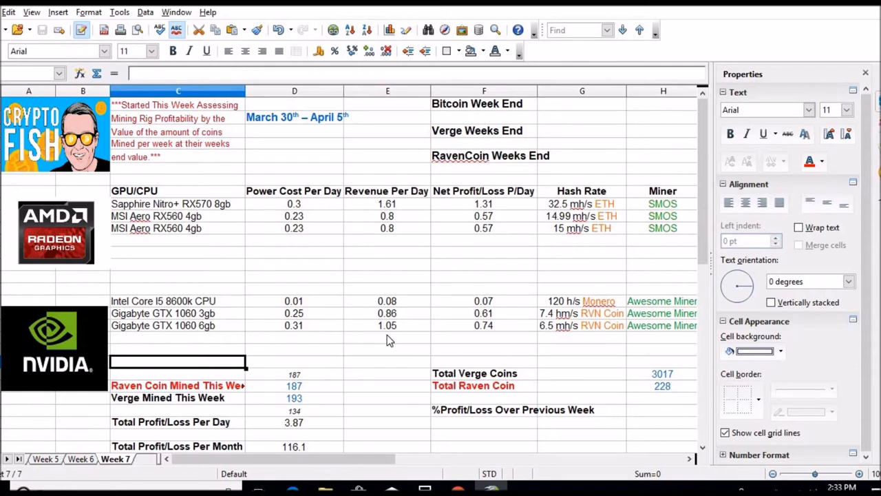
mouse_move(347, 278)
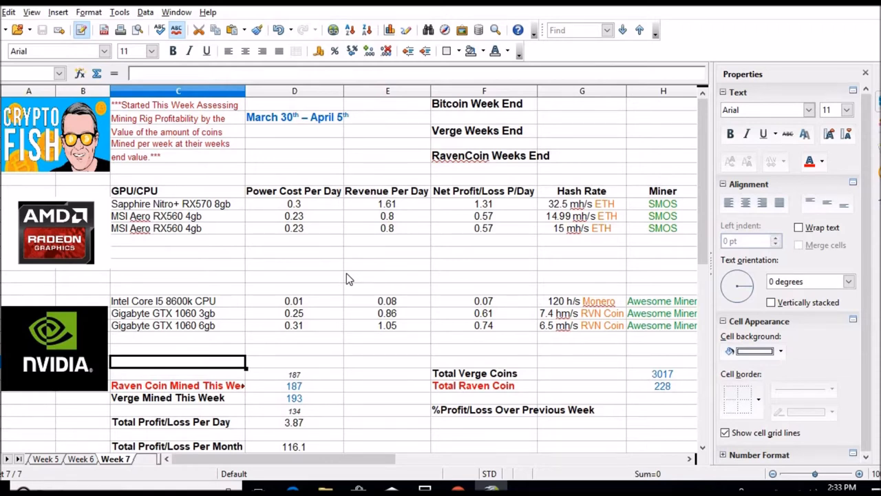
mouse_move(234, 394)
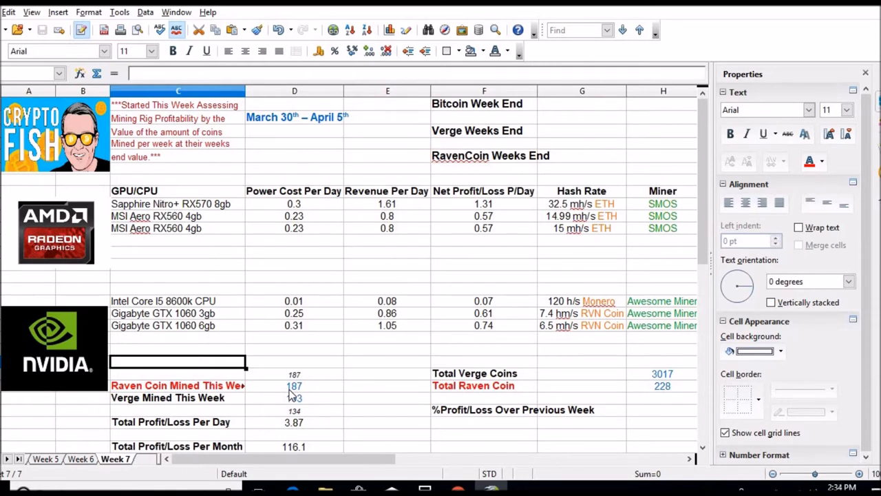
mouse_move(306, 390)
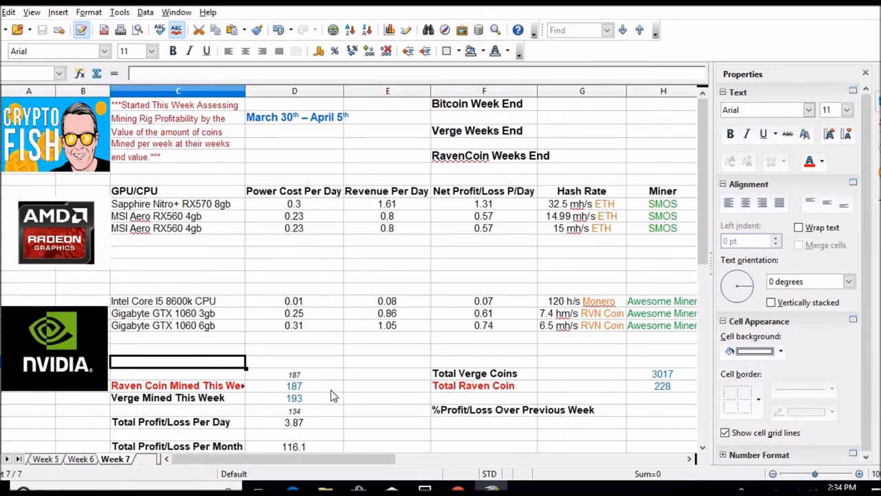
mouse_move(424, 320)
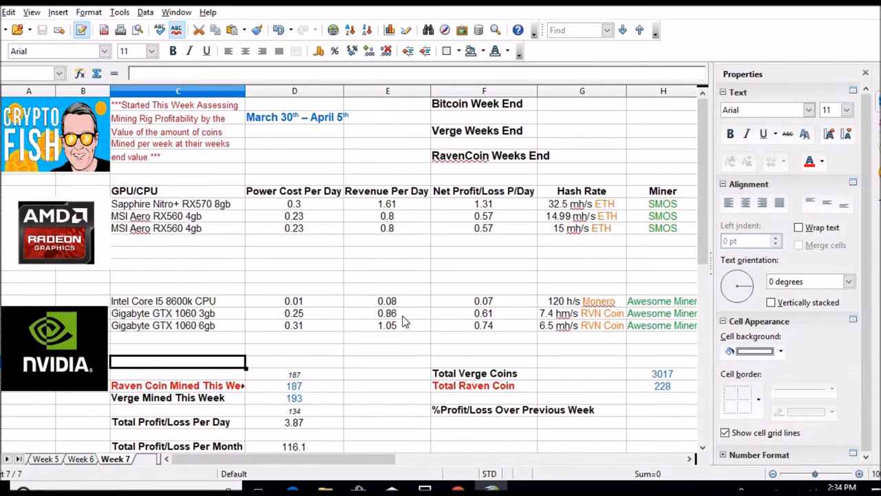
mouse_move(446, 320)
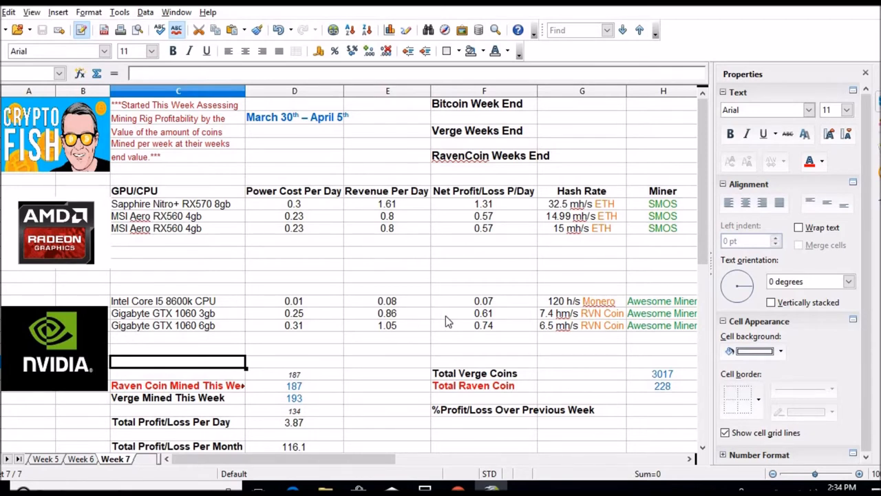
mouse_move(492, 329)
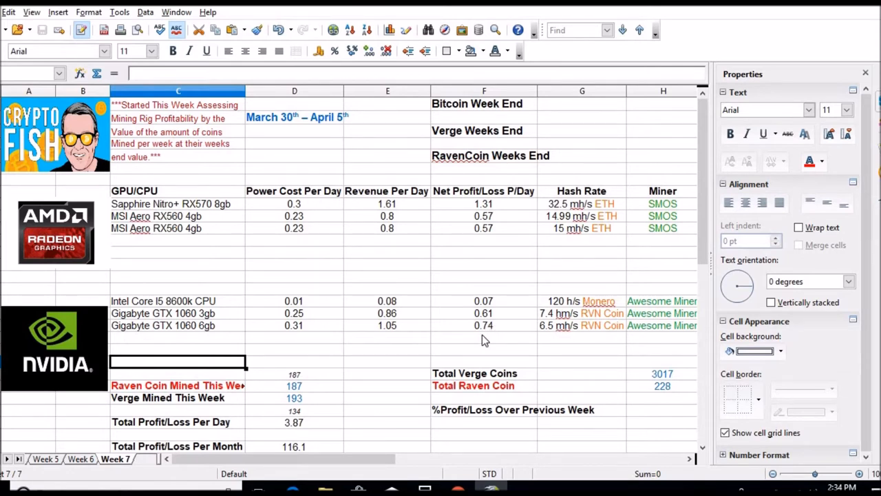
mouse_move(347, 218)
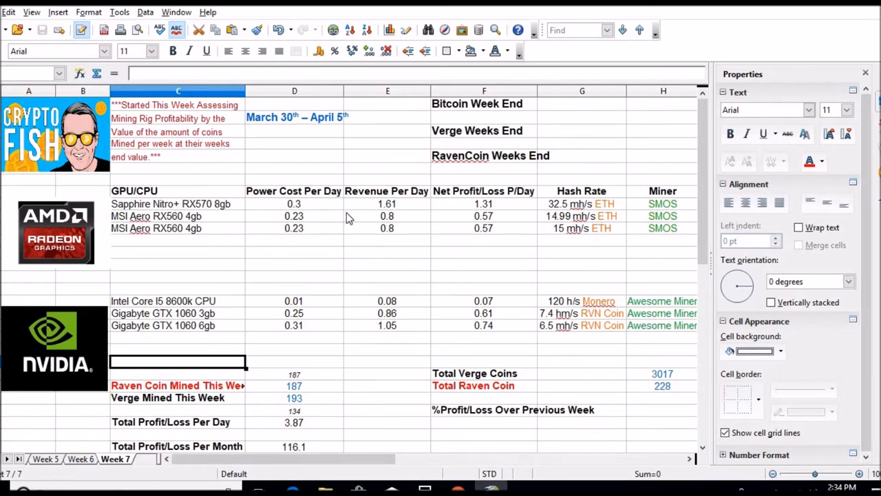
mouse_move(402, 250)
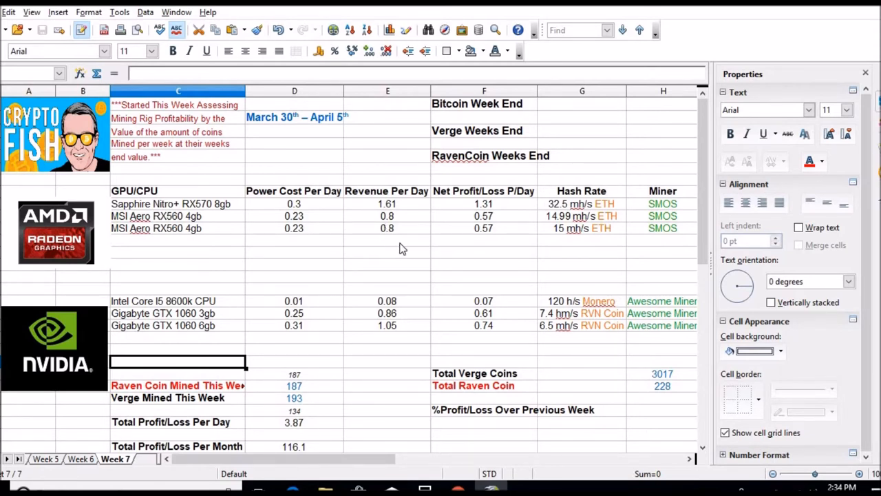
mouse_move(254, 393)
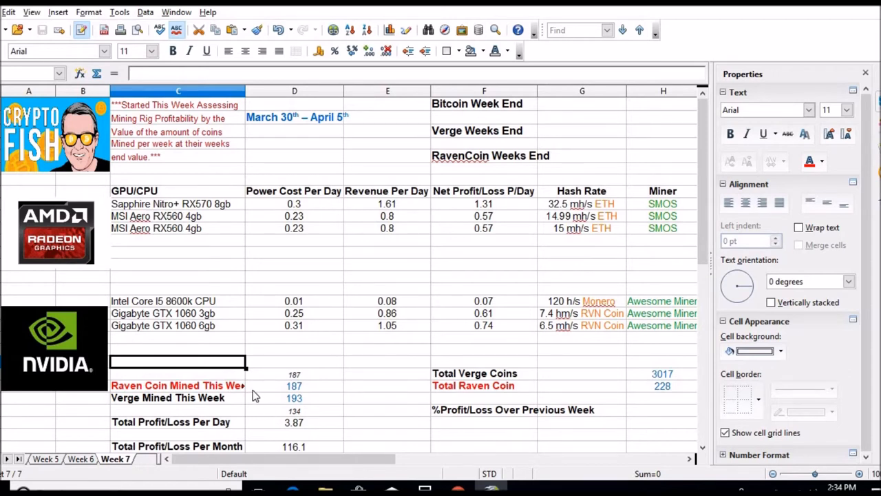
mouse_move(303, 404)
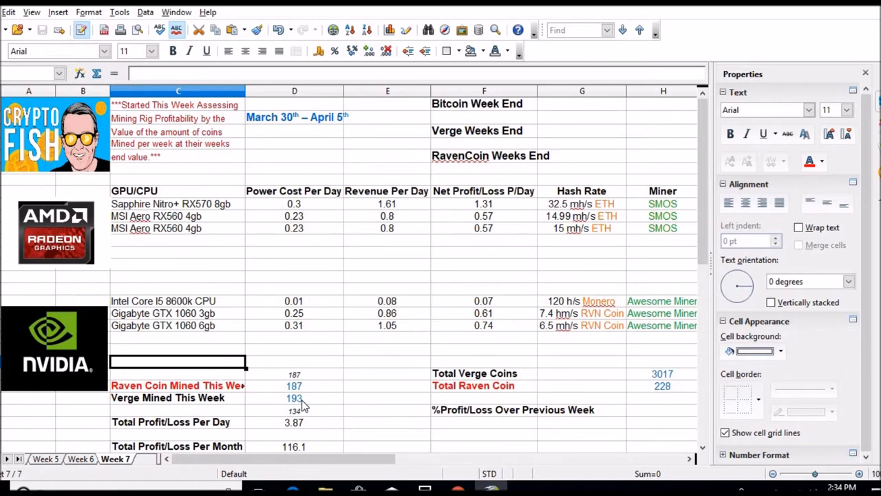
mouse_move(424, 485)
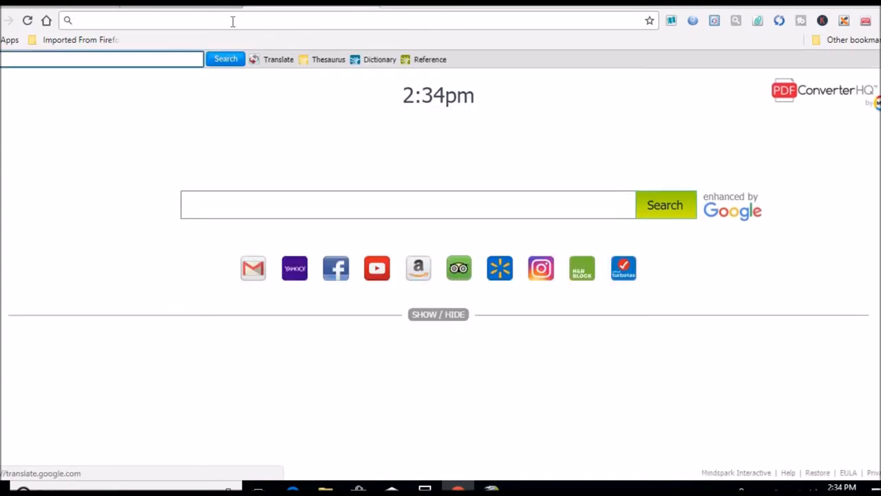
Step: Navigate Chrome to coinmarketcap.com
text(coinmarketcap.com)
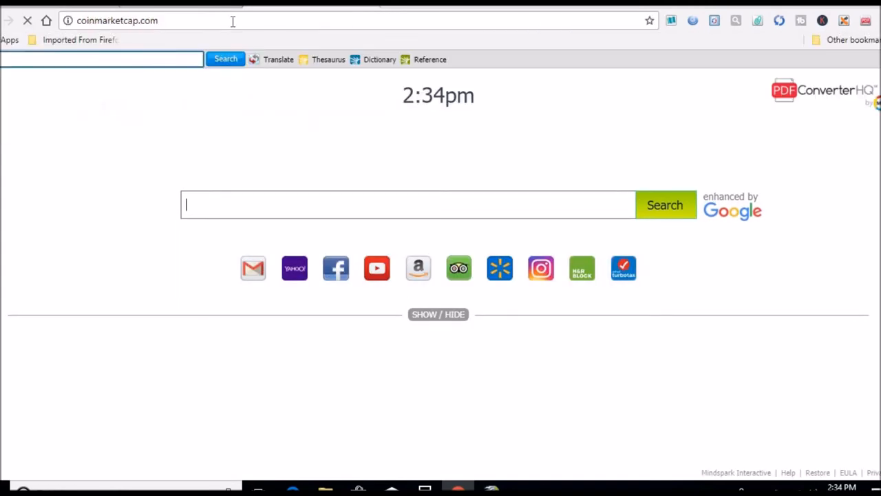
mouse_move(182, 138)
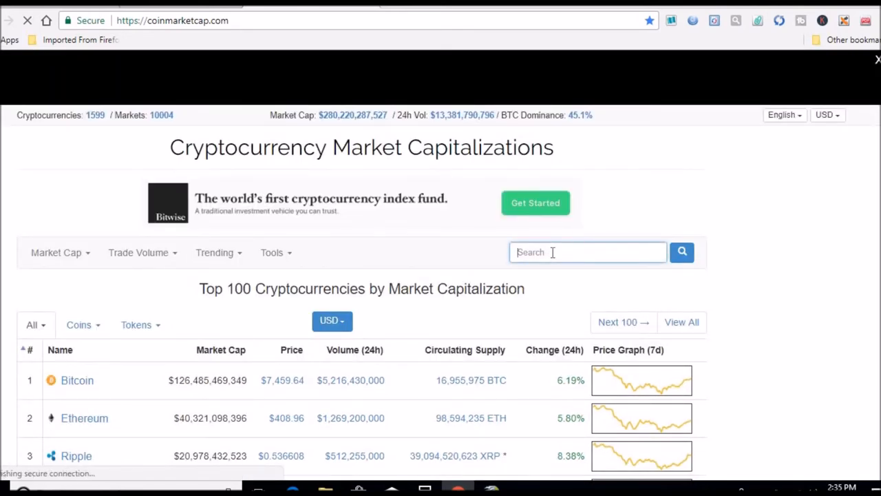
Step: Search CoinMarketCap for 'ver' and select Verge (XVG) from the suggestions
text(ver)
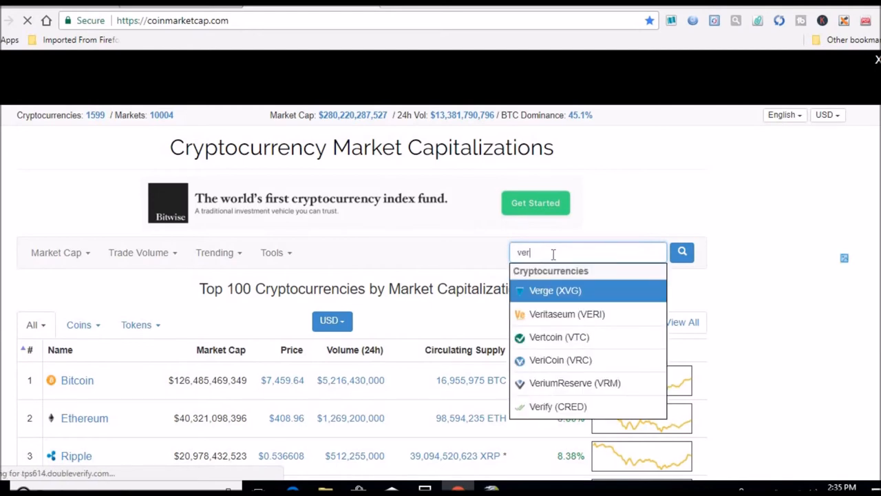
click(555, 289)
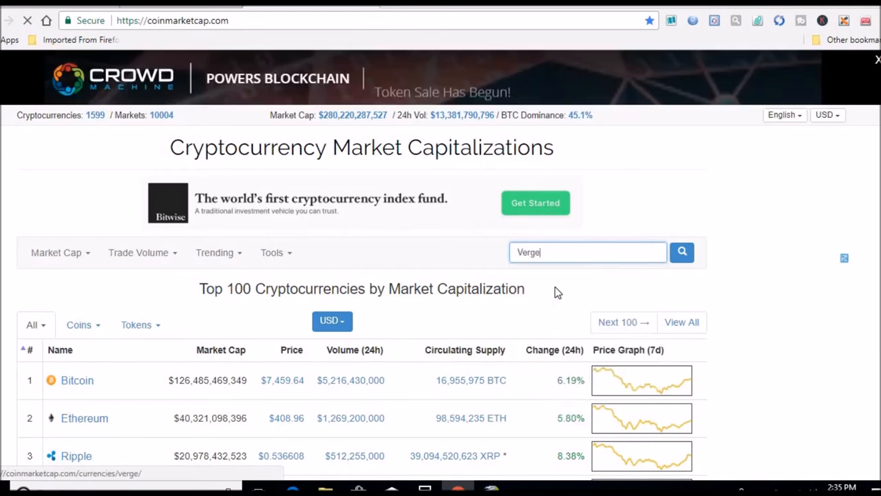
click(681, 252)
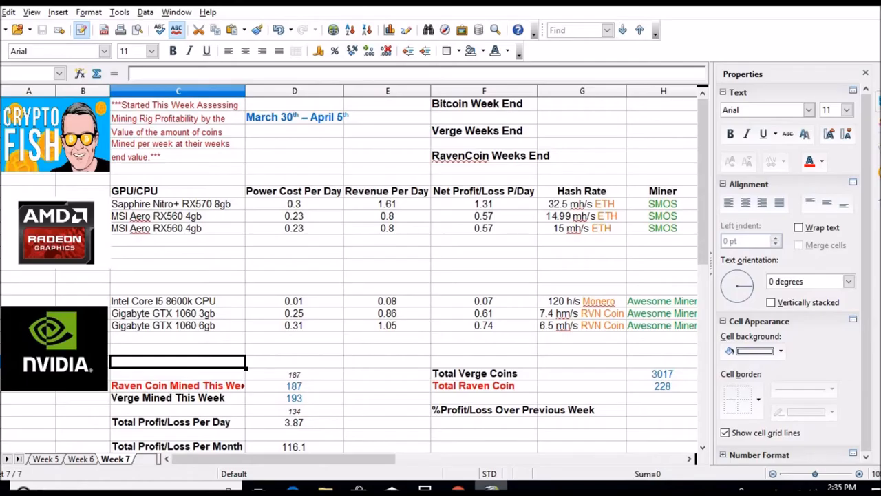
mouse_move(364, 389)
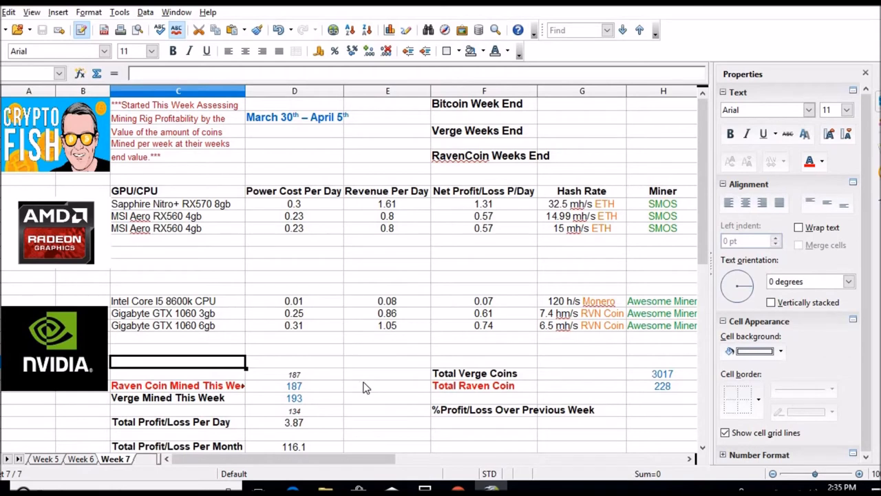
mouse_move(303, 399)
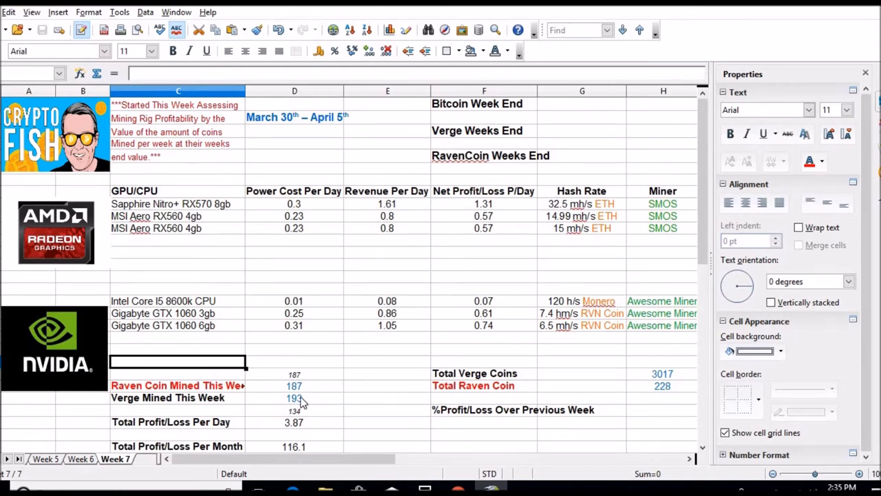
mouse_move(408, 212)
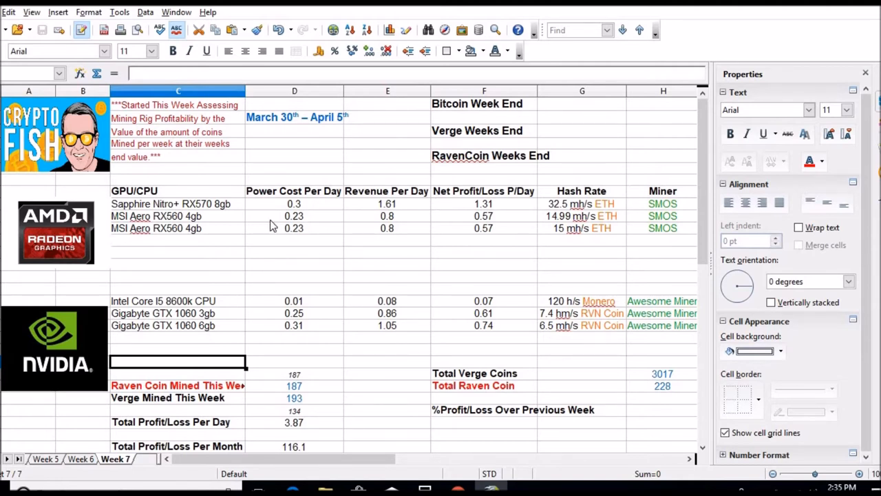
mouse_move(232, 213)
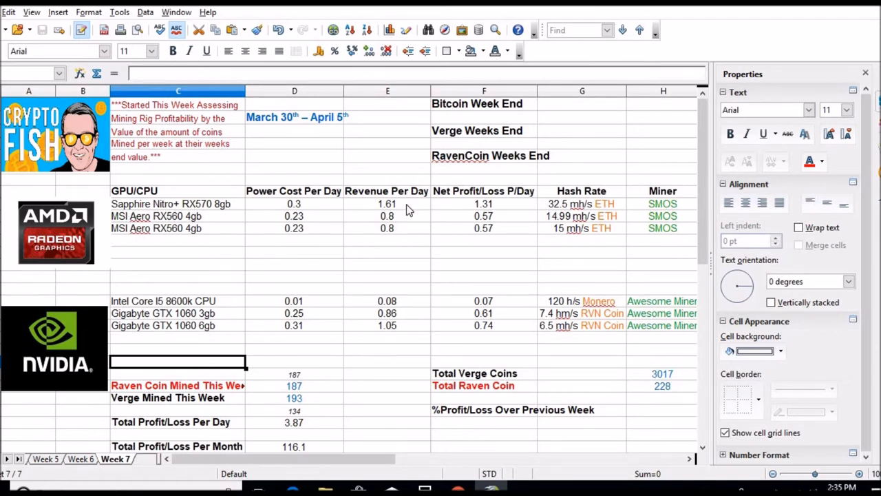
mouse_move(485, 210)
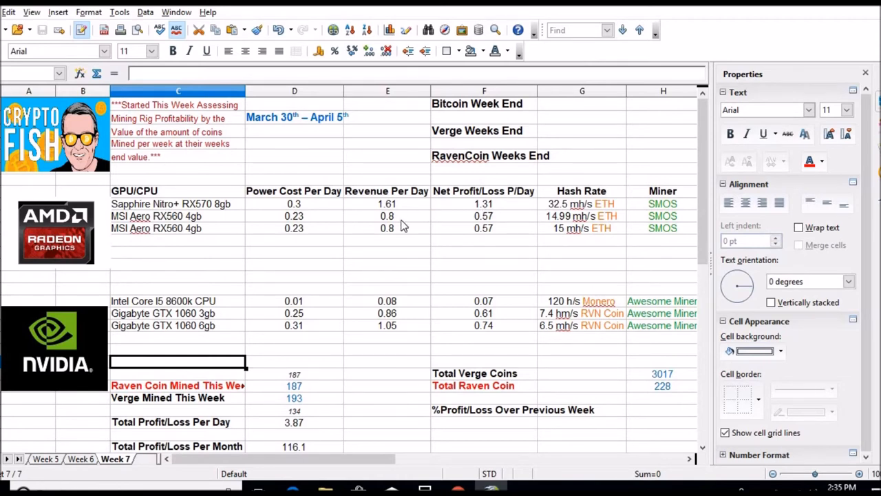
mouse_move(483, 234)
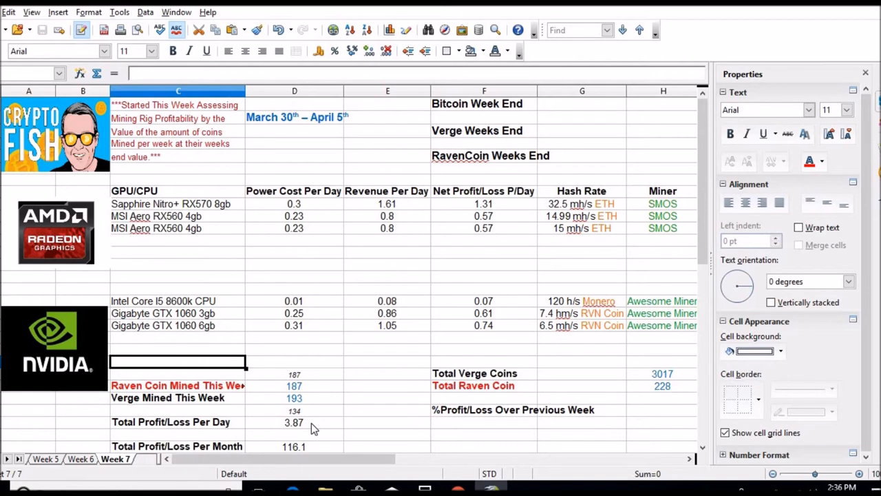
mouse_move(330, 428)
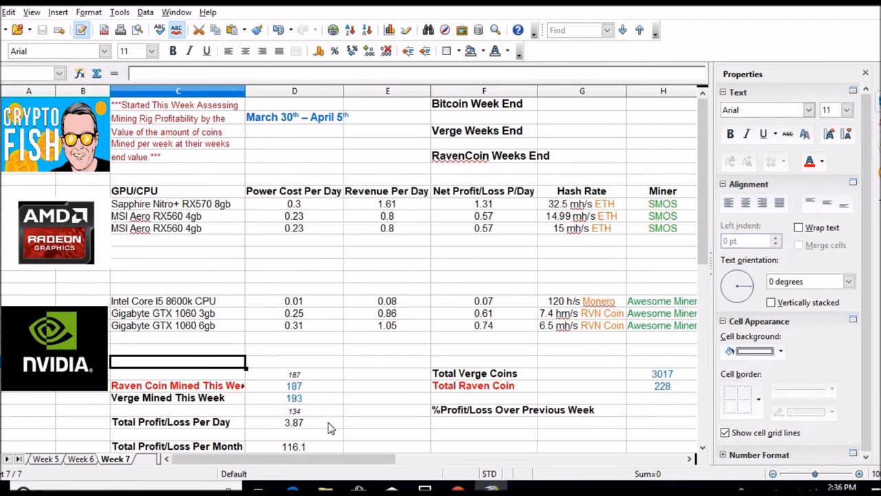
mouse_move(473, 267)
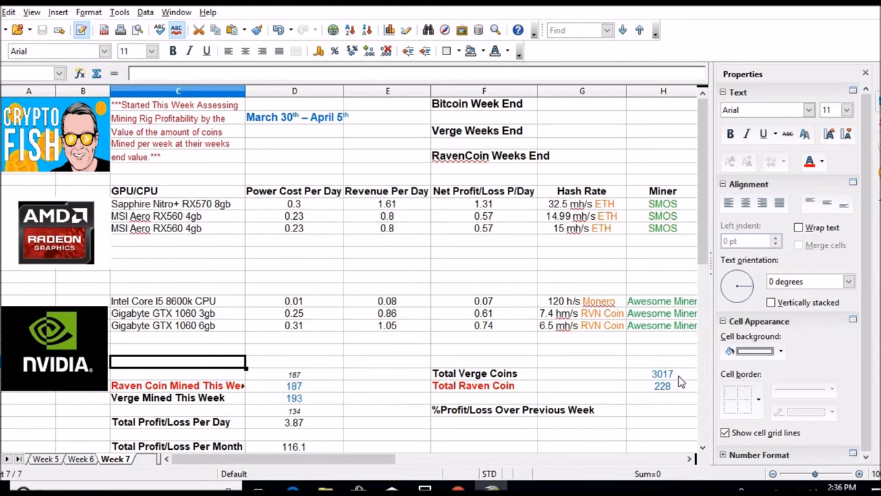
mouse_move(664, 387)
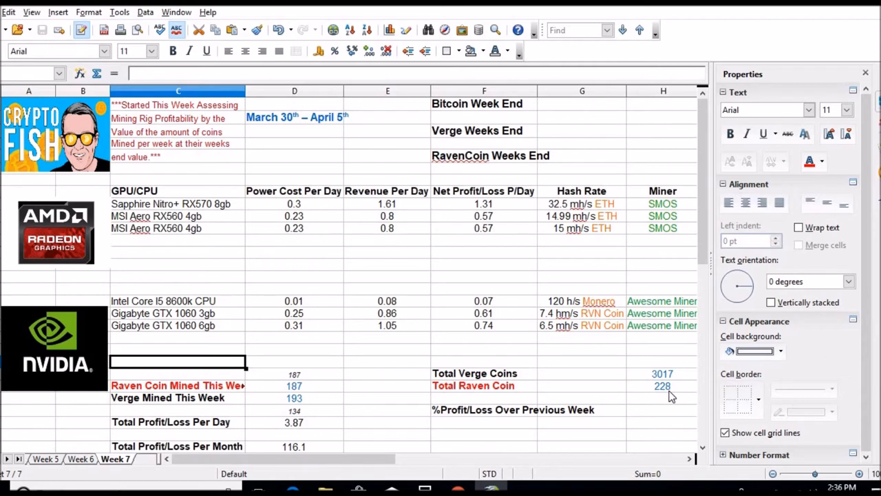
mouse_move(319, 408)
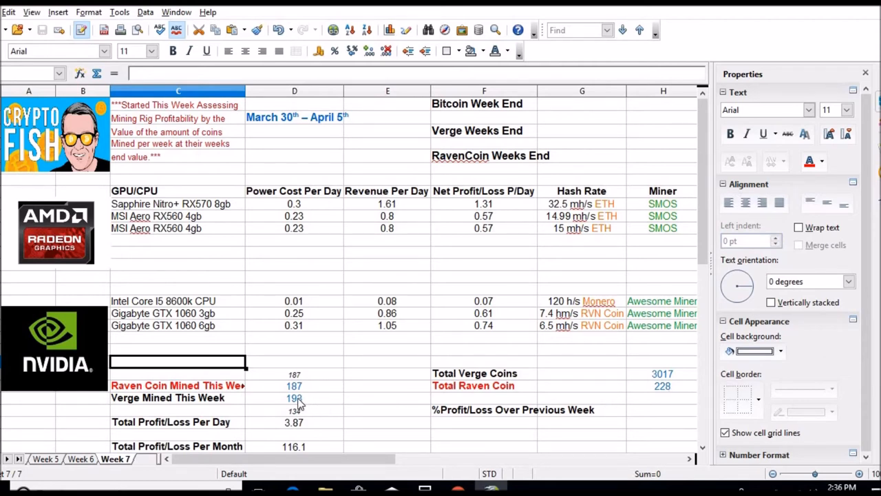
mouse_move(310, 394)
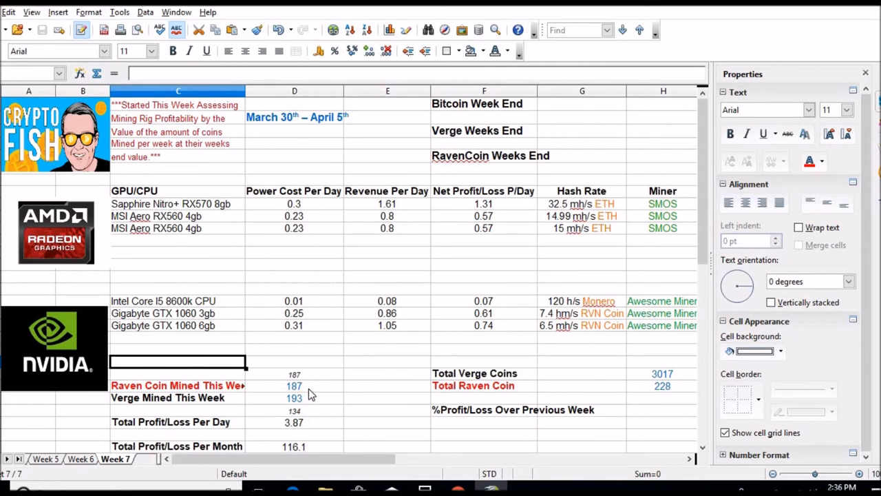
mouse_move(415, 281)
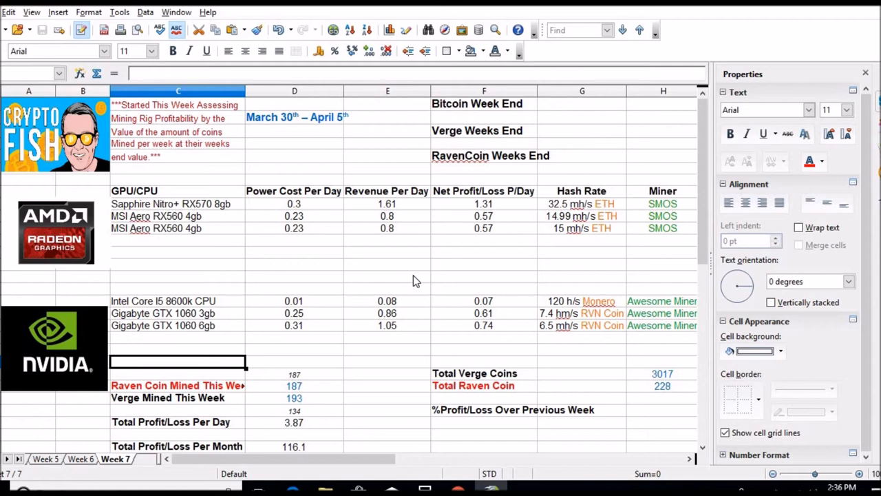
mouse_move(595, 218)
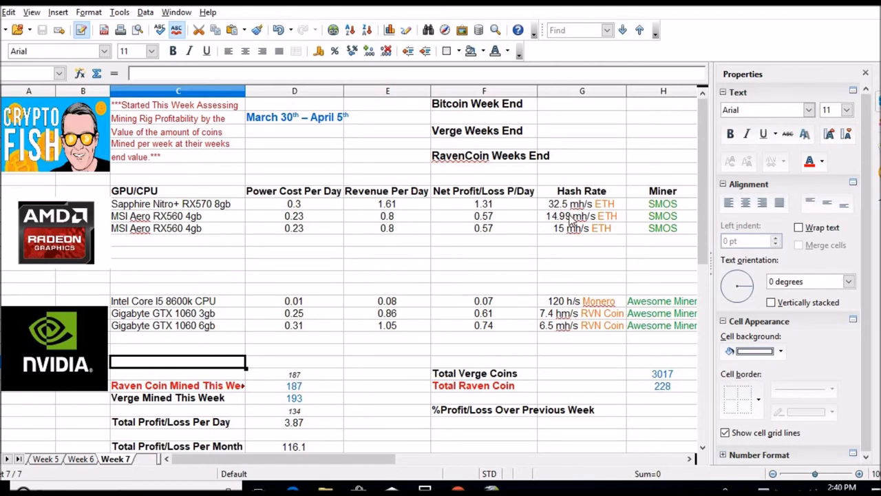
mouse_move(571, 247)
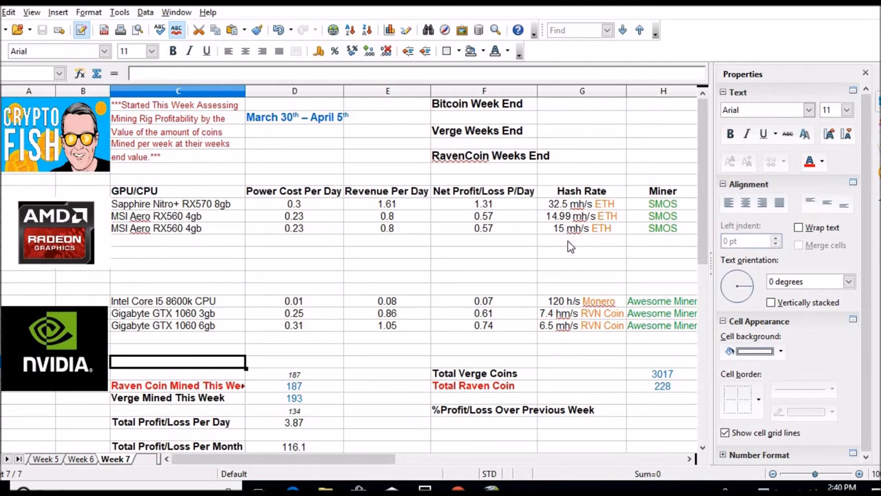
mouse_move(574, 344)
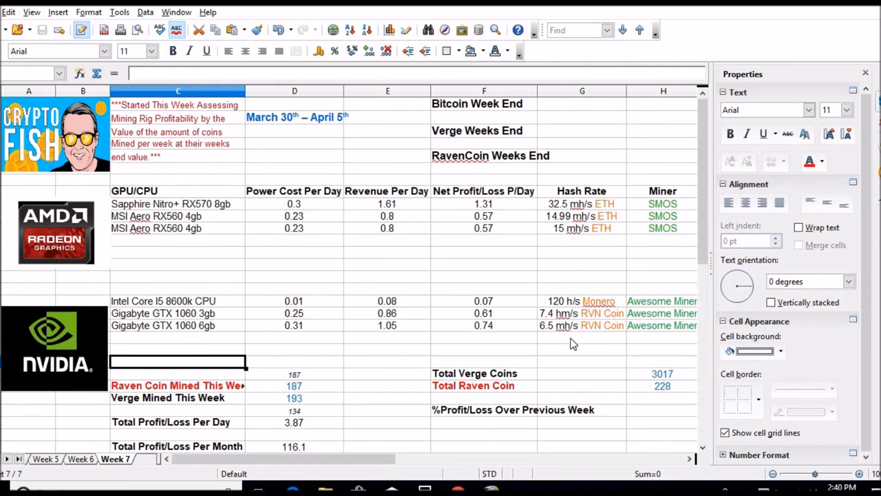
mouse_move(553, 336)
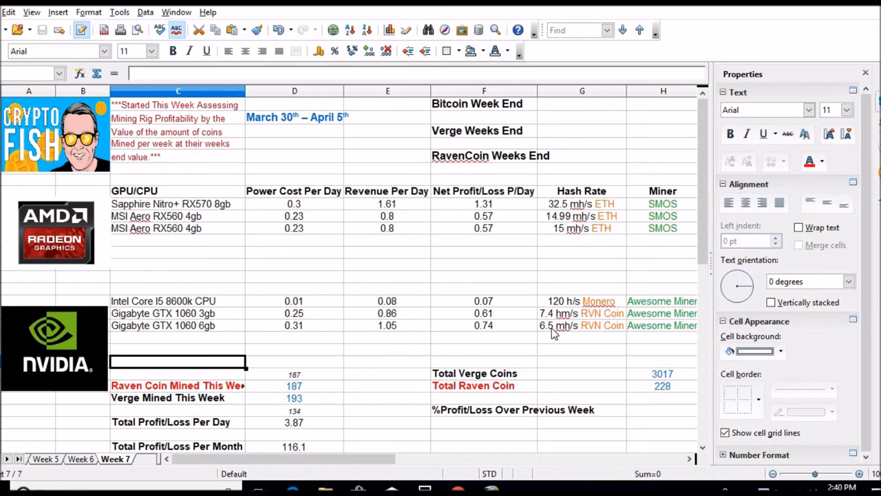
click(558, 314)
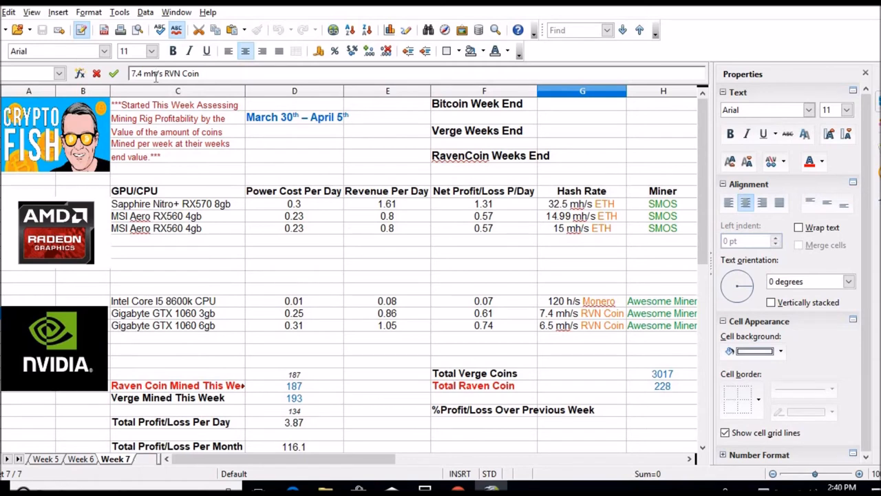
click(581, 325)
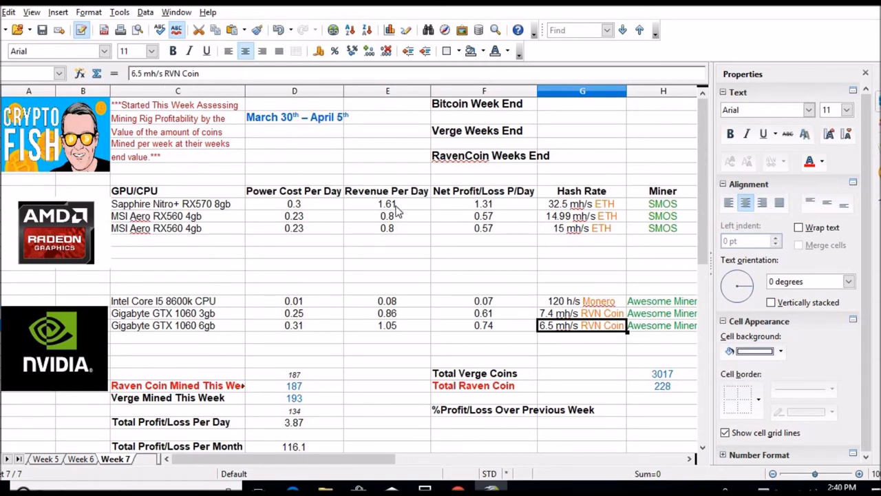
mouse_move(556, 325)
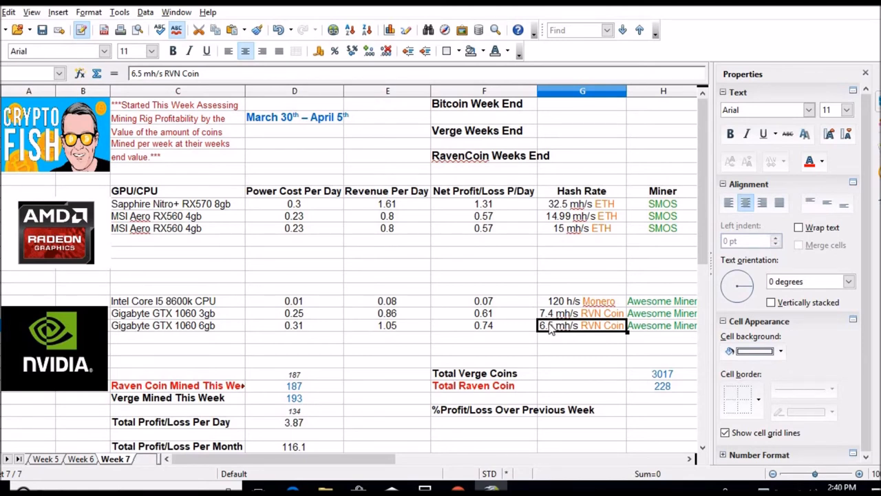
mouse_move(407, 378)
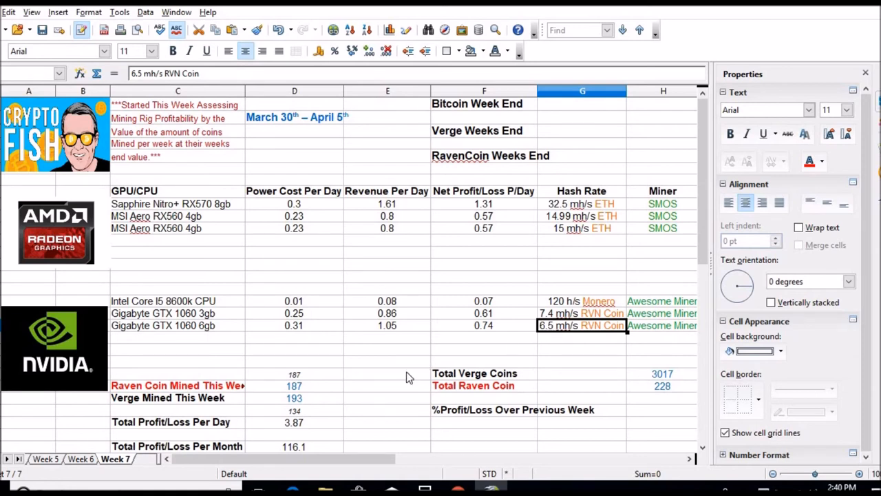
mouse_move(318, 392)
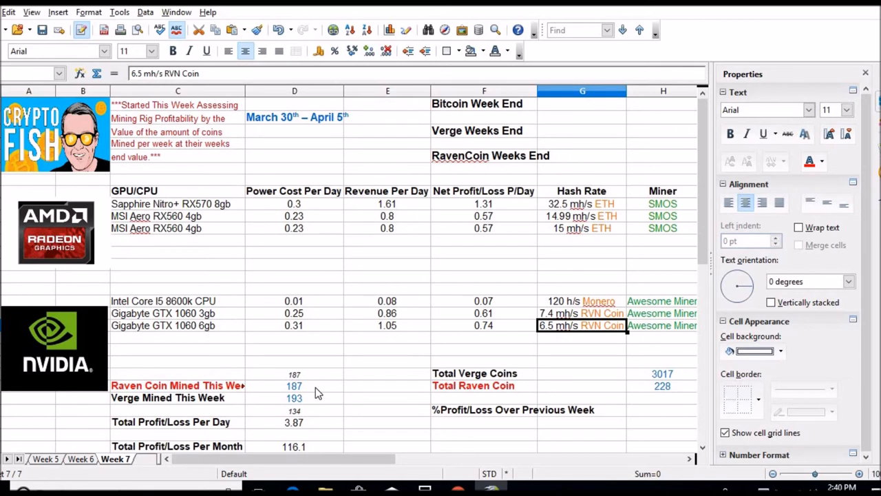
mouse_move(466, 365)
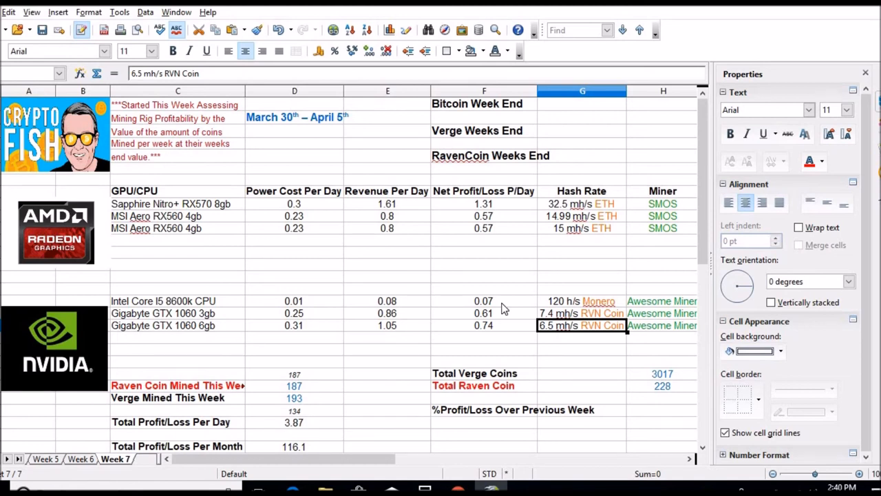
click(484, 276)
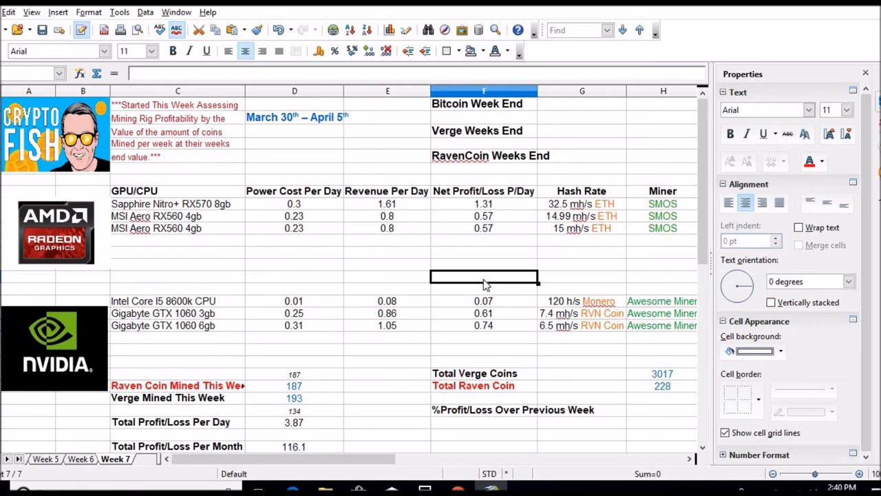
mouse_move(391, 278)
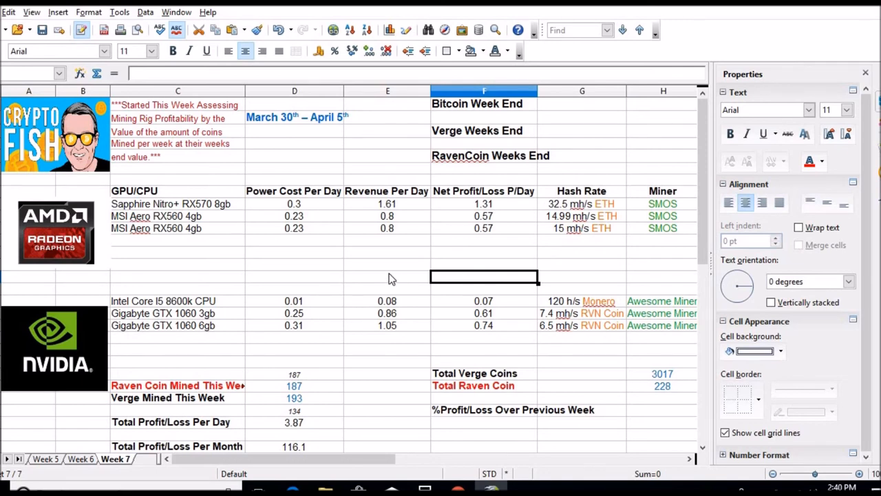
mouse_move(372, 269)
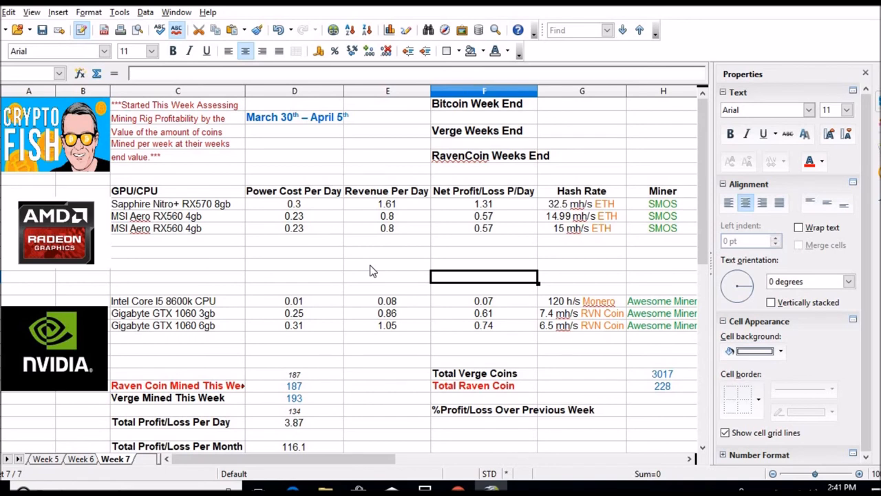
mouse_move(346, 360)
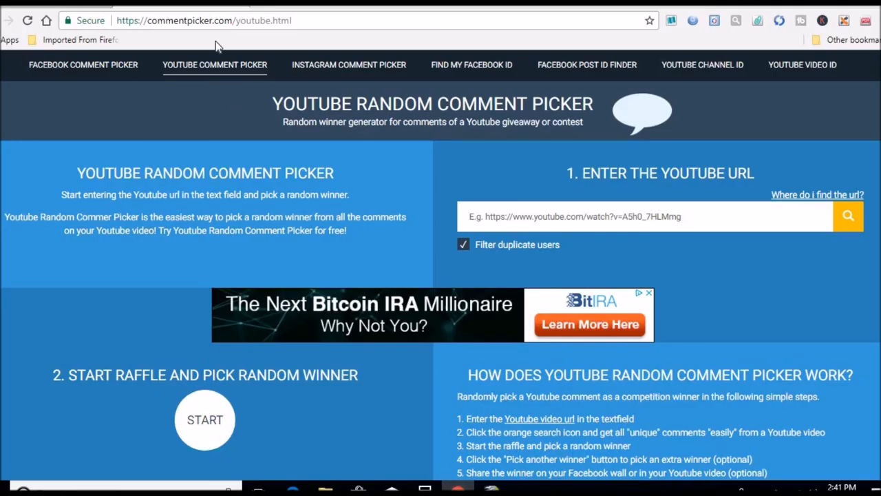
mouse_move(267, 163)
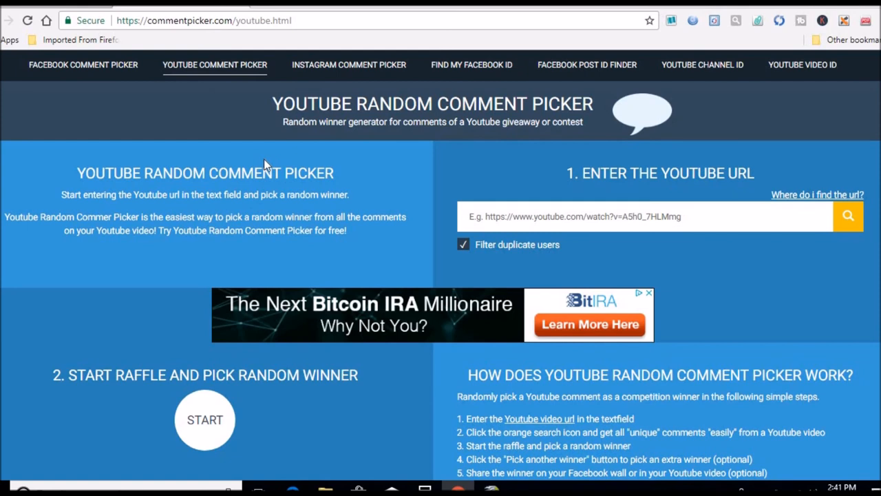
mouse_move(490, 121)
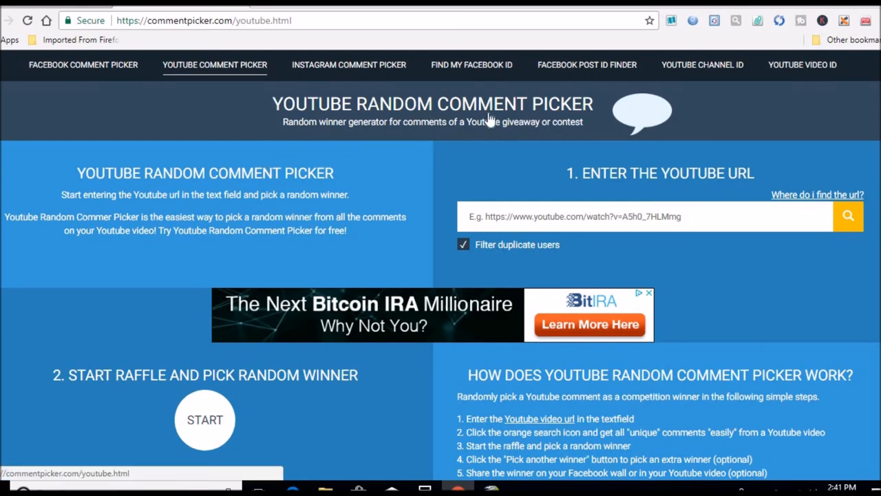
mouse_move(559, 223)
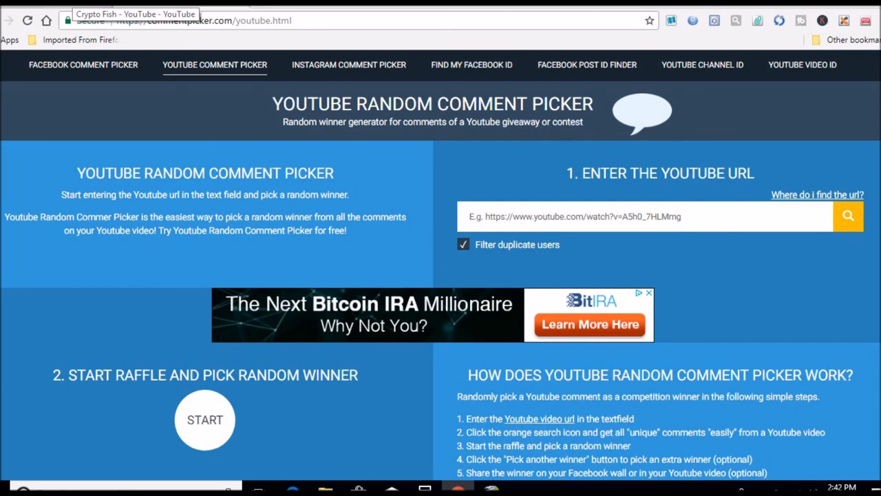
mouse_move(190, 193)
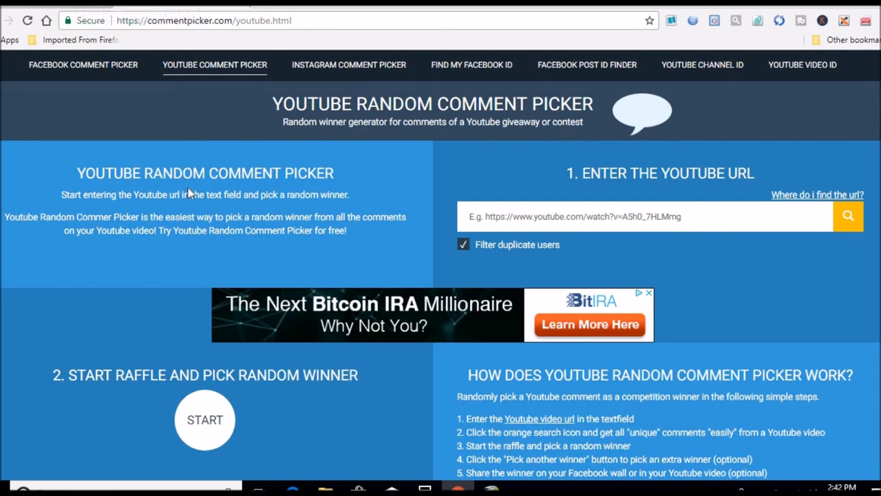
mouse_move(248, 231)
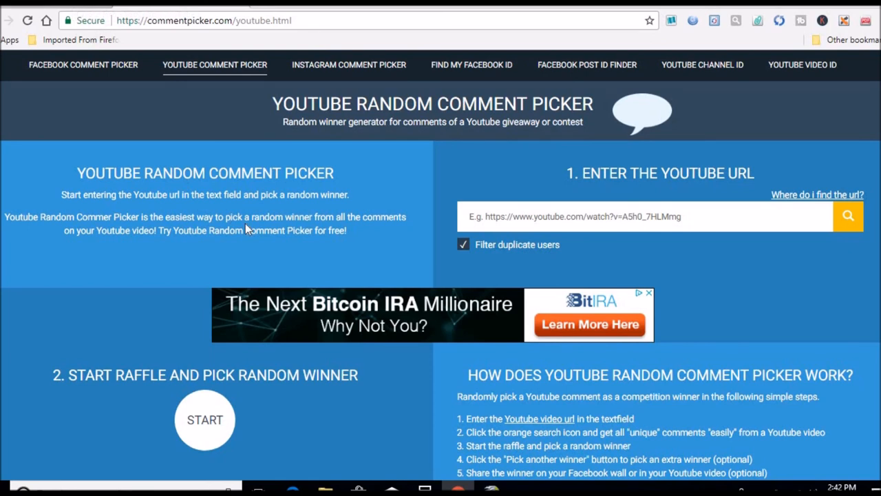